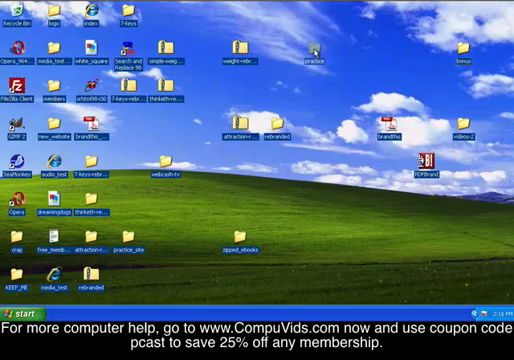
# - Open the desktop practice folder to view its two Hubble images and test_text document
pyautogui.doubleClick(305, 53)
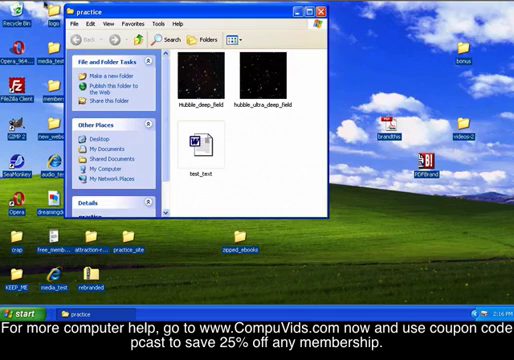
pyautogui.moveTo(265, 75)
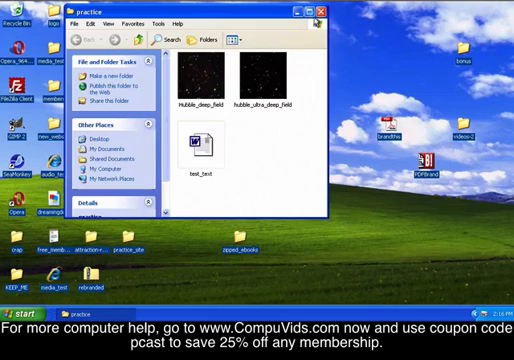
# - Close the practice folder window
pyautogui.click(324, 12)
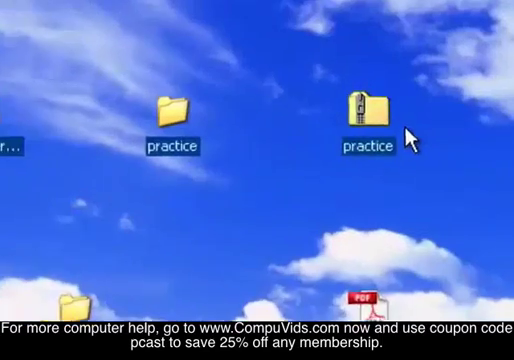
# - Extract all files from the zipped practice folder to the desktop and show them
pyautogui.doubleClick(360, 110)
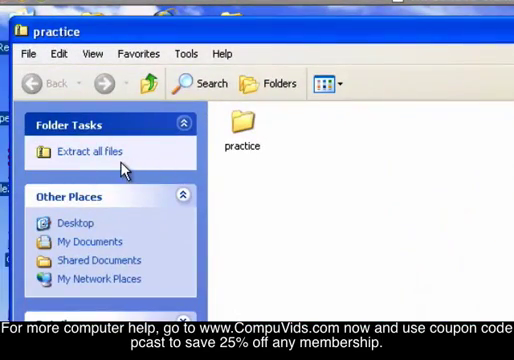
pyautogui.moveTo(88, 152)
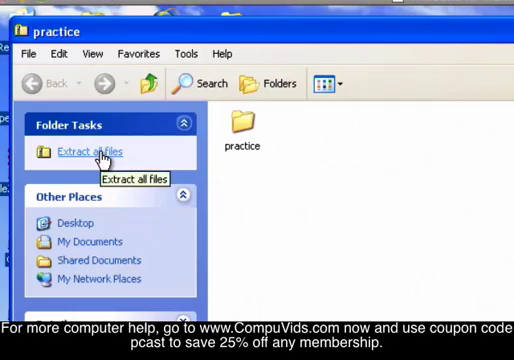
pyautogui.click(88, 152)
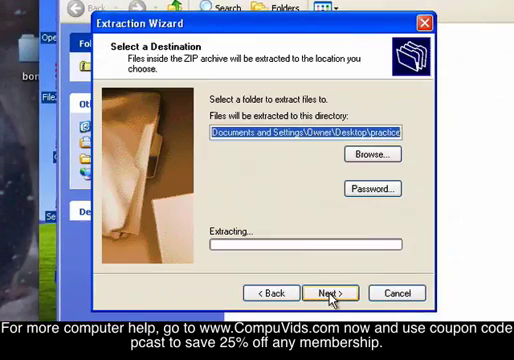
pyautogui.click(329, 292)
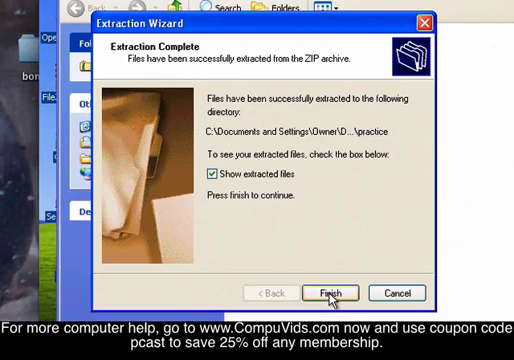
pyautogui.click(332, 292)
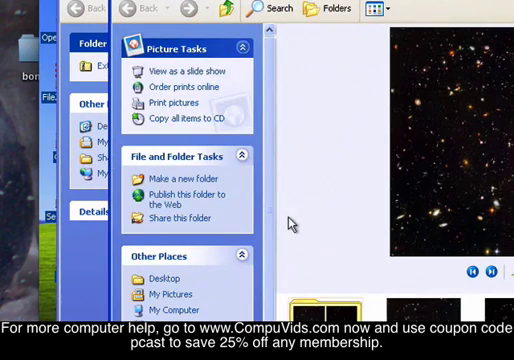